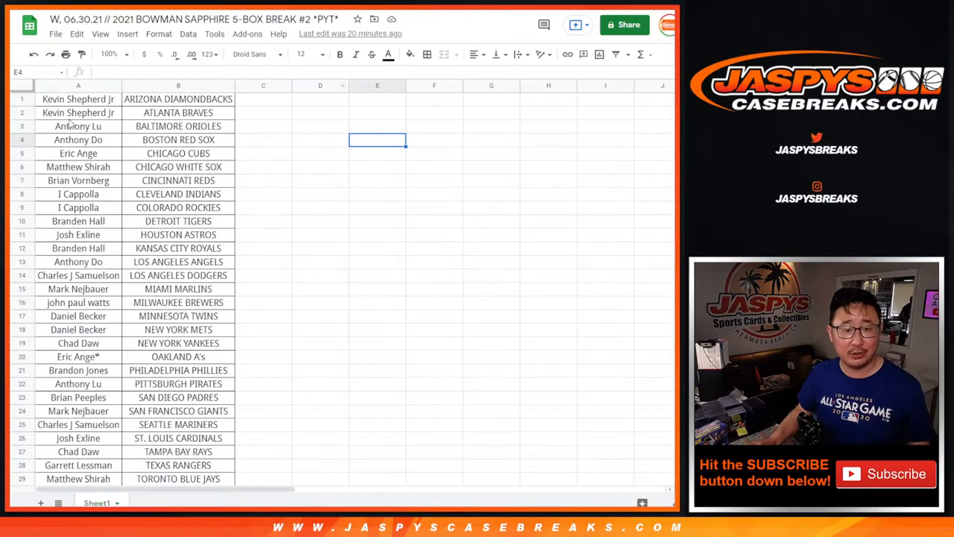
Sort the roster A→Z by name and list the 13 unique participants in column D
{"action": "left_click", "coordinate": [187, 34]}
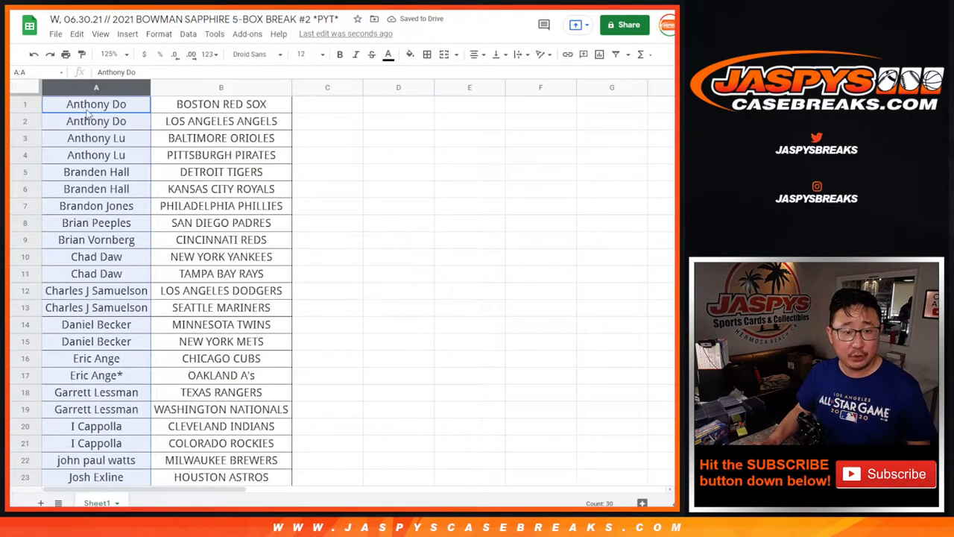
{"action": "left_click", "coordinate": [398, 104]}
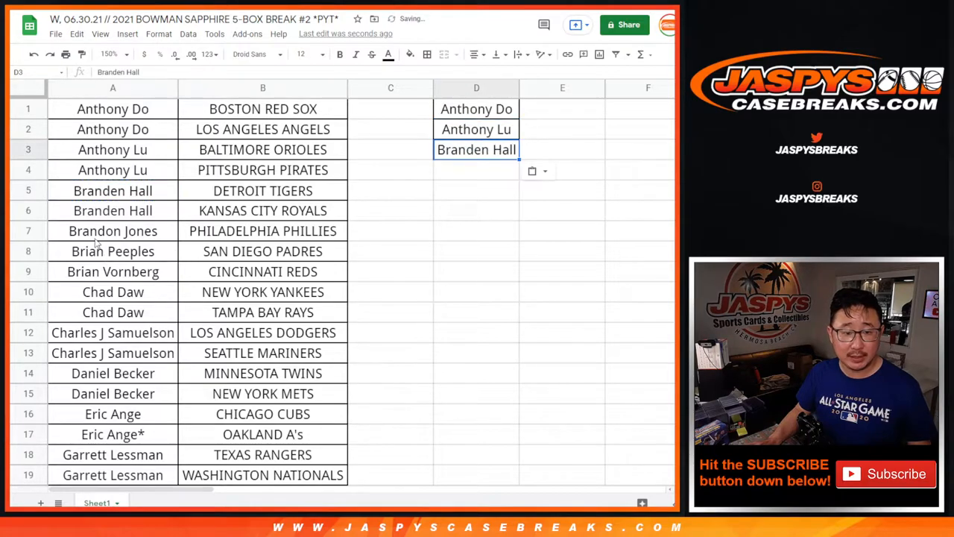
{"action": "left_click", "coordinate": [113, 251]}
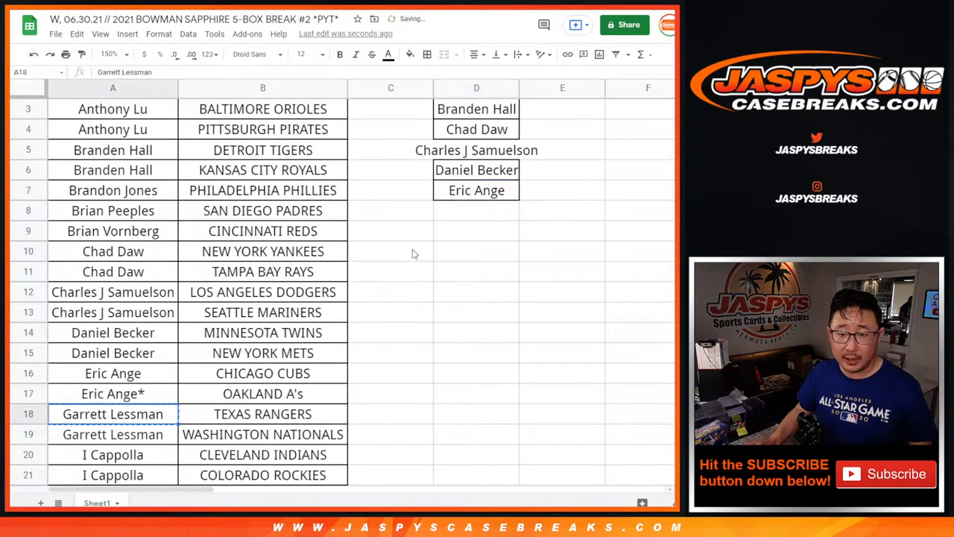
{"action": "scroll", "scroll_direction": "down", "scroll_amount": 3}
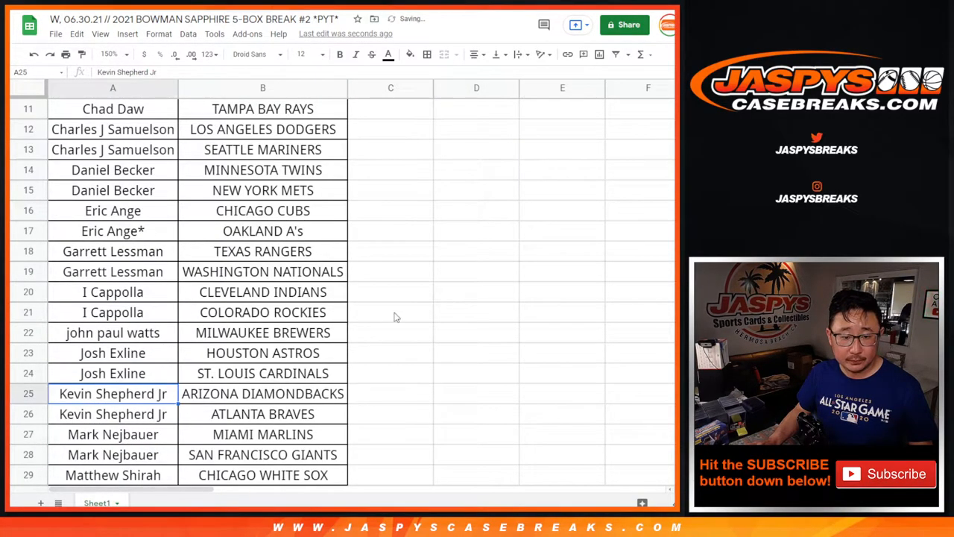
{"action": "scroll", "scroll_direction": "down", "scroll_amount": 3}
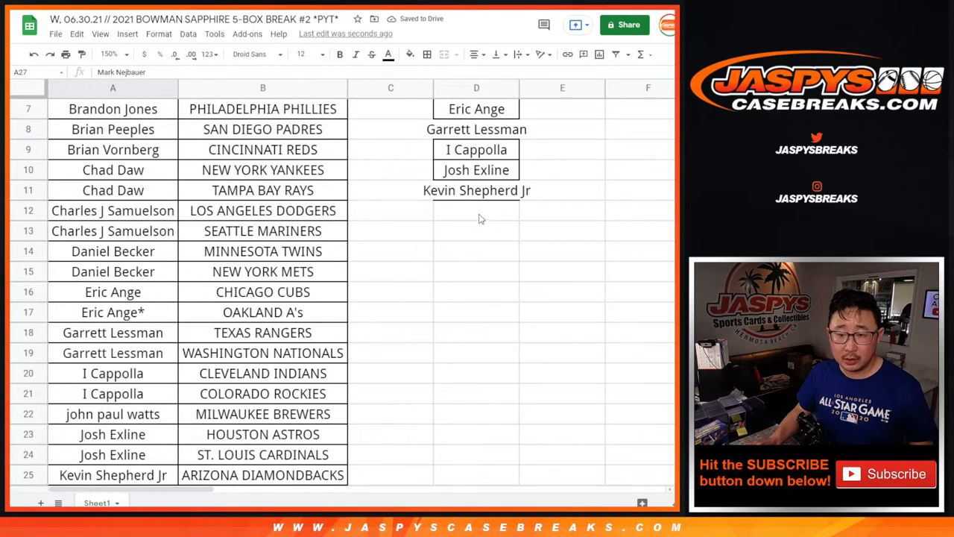
{"action": "scroll", "scroll_direction": "down", "scroll_amount": 3}
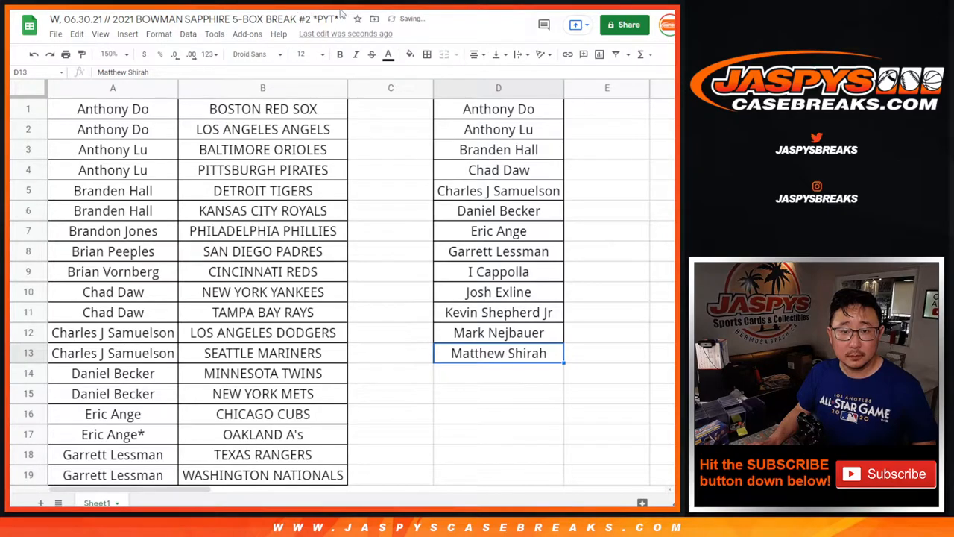
{"action": "left_click", "coordinate": [124, 54]}
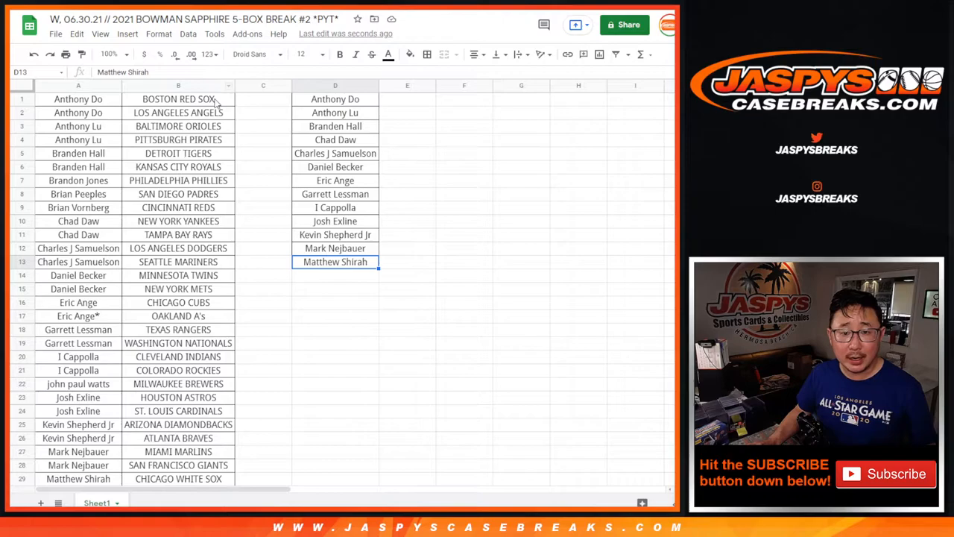
{"action": "mouse_move", "coordinate": [84, 159]}
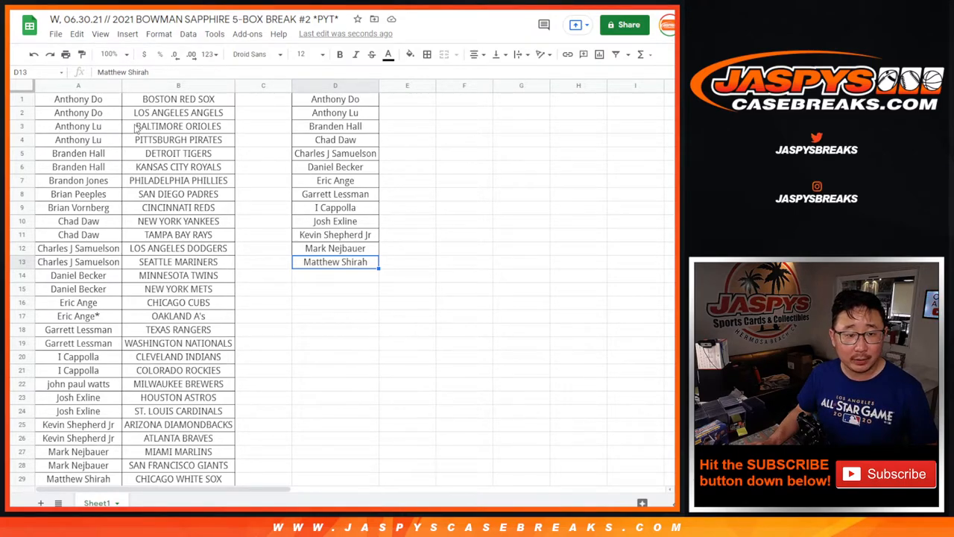
{"action": "mouse_move", "coordinate": [102, 190]}
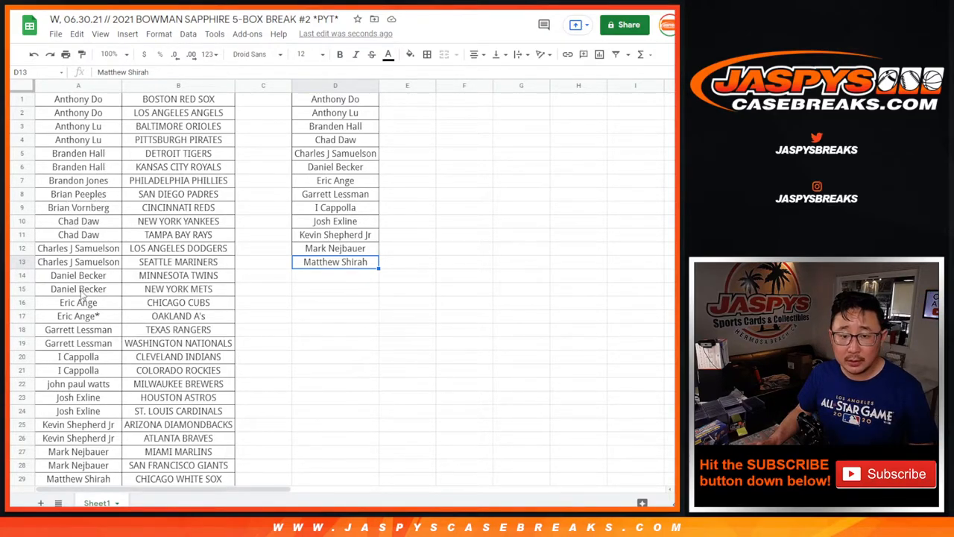
{"action": "scroll", "scroll_direction": "down", "scroll_amount": 3}
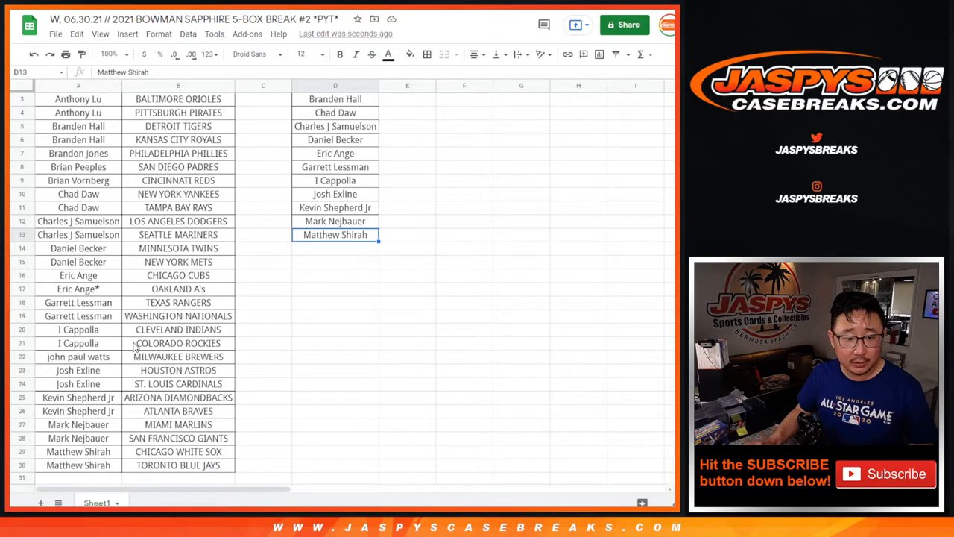
{"action": "scroll", "scroll_direction": "down", "scroll_amount": 3}
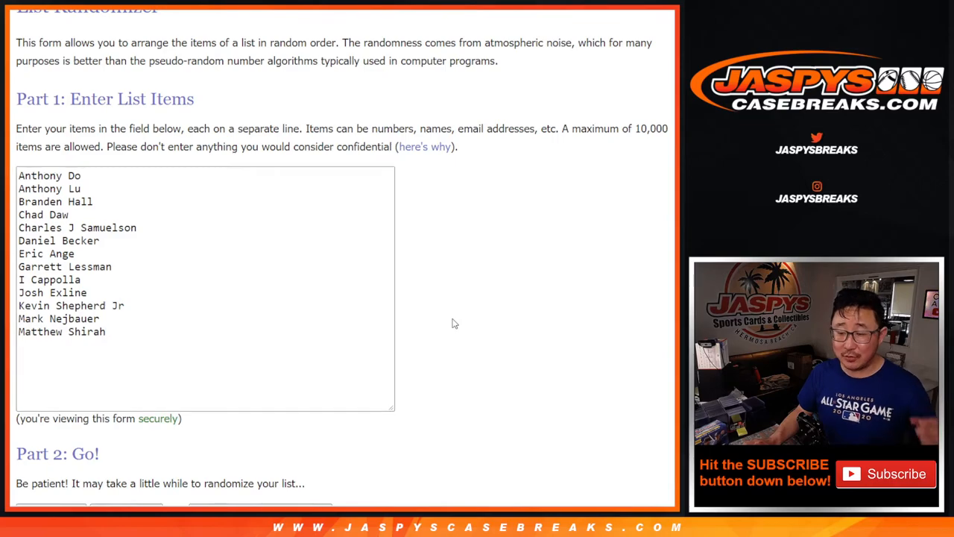
{"action": "mouse_move", "coordinate": [451, 212]}
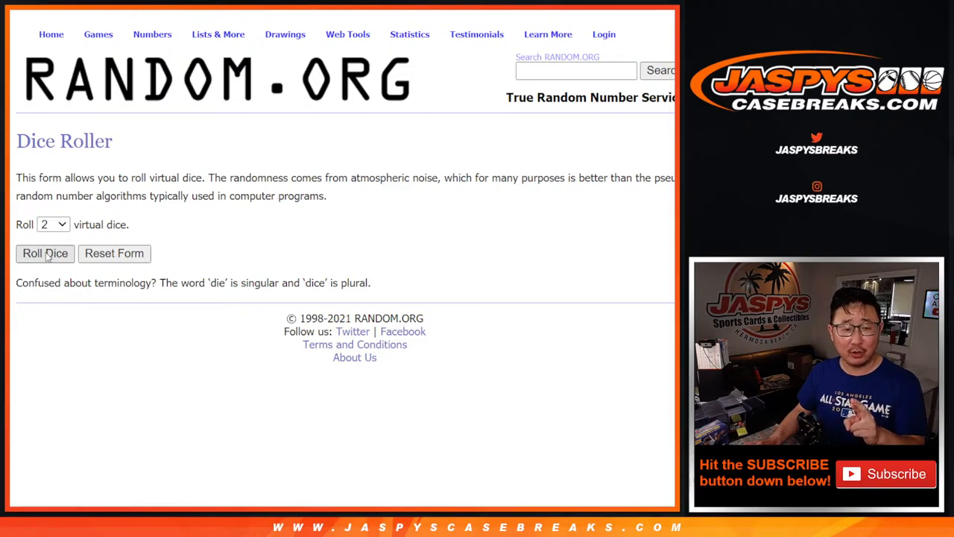
Roll two virtual dice on RANDOM.ORG's Dice Roller page
{"action": "left_click", "coordinate": [45, 253]}
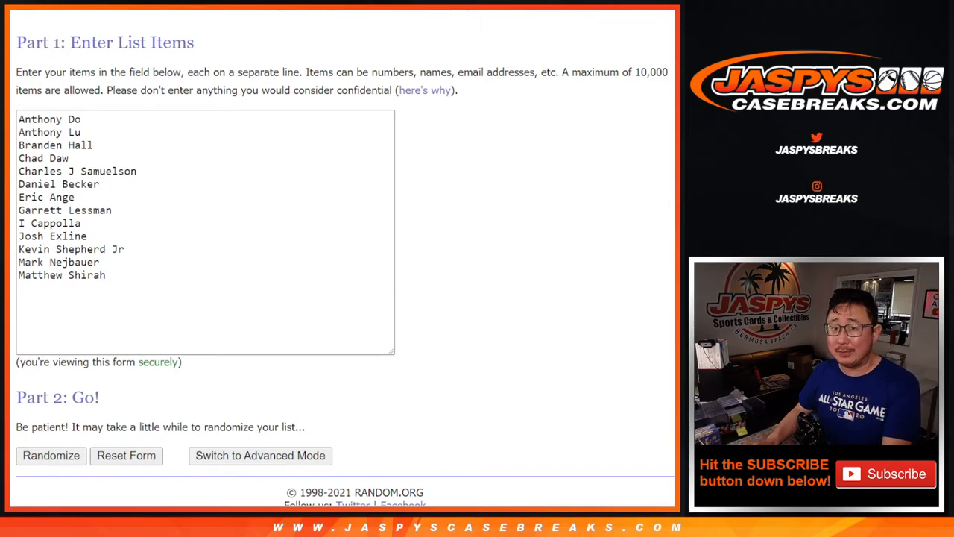
{"action": "scroll", "scroll_direction": "down", "scroll_amount": 3}
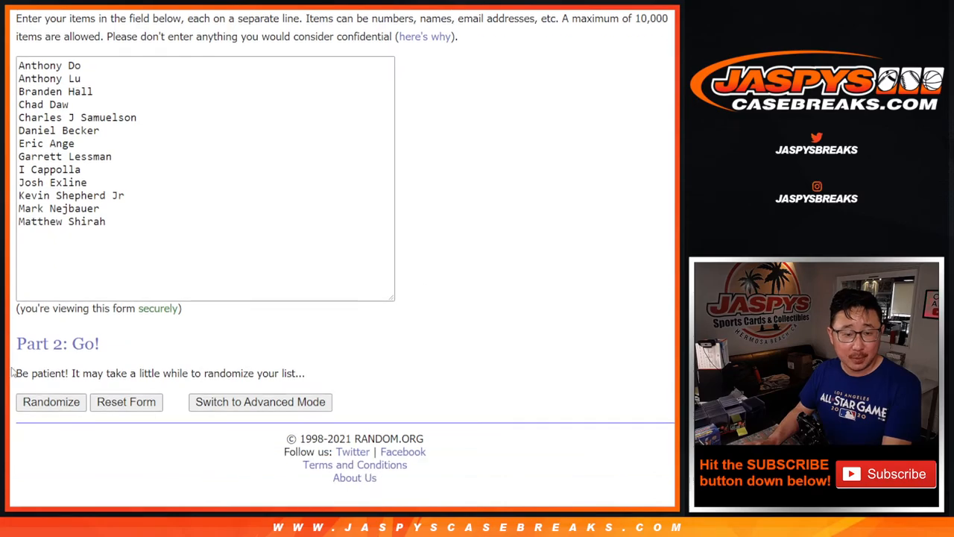
{"action": "left_click", "coordinate": [51, 402]}
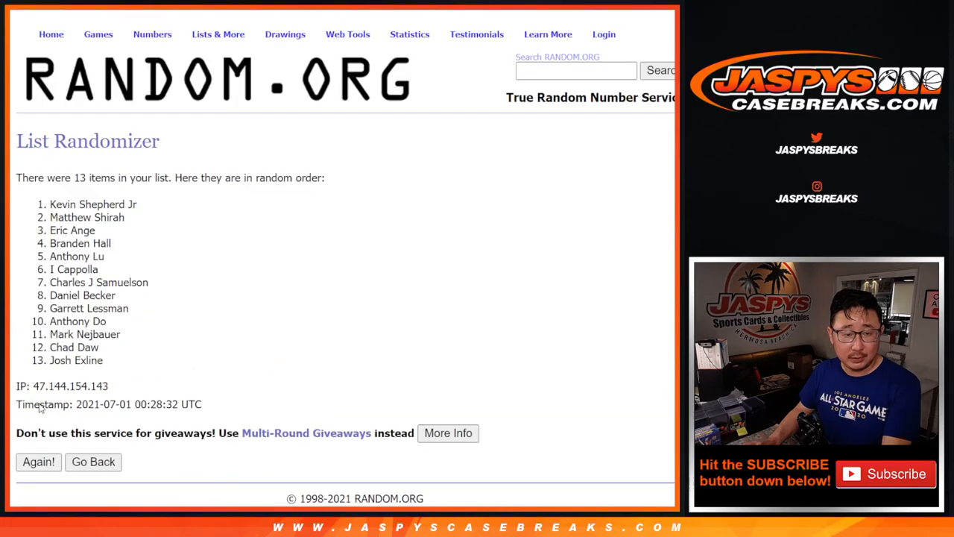
{"action": "left_click", "coordinate": [38, 461]}
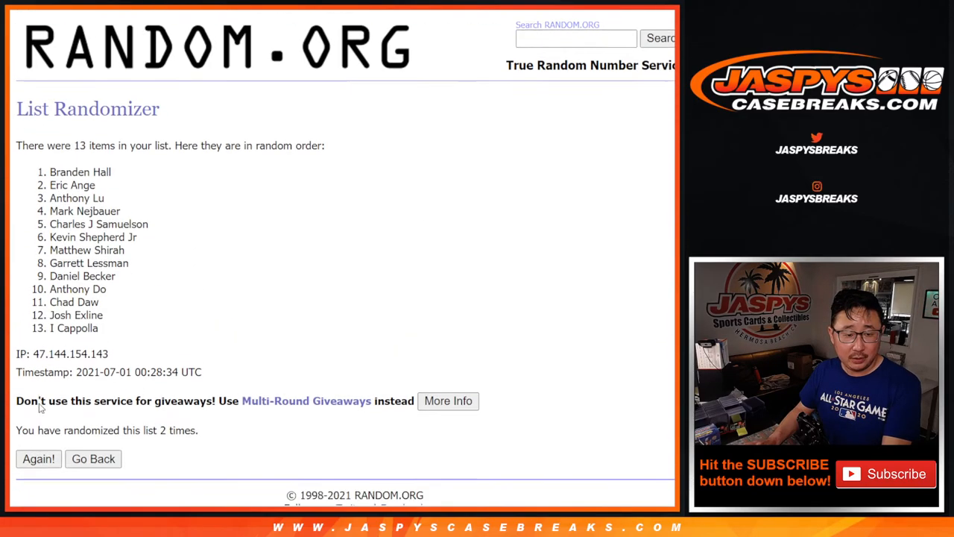
{"action": "left_click", "coordinate": [38, 458]}
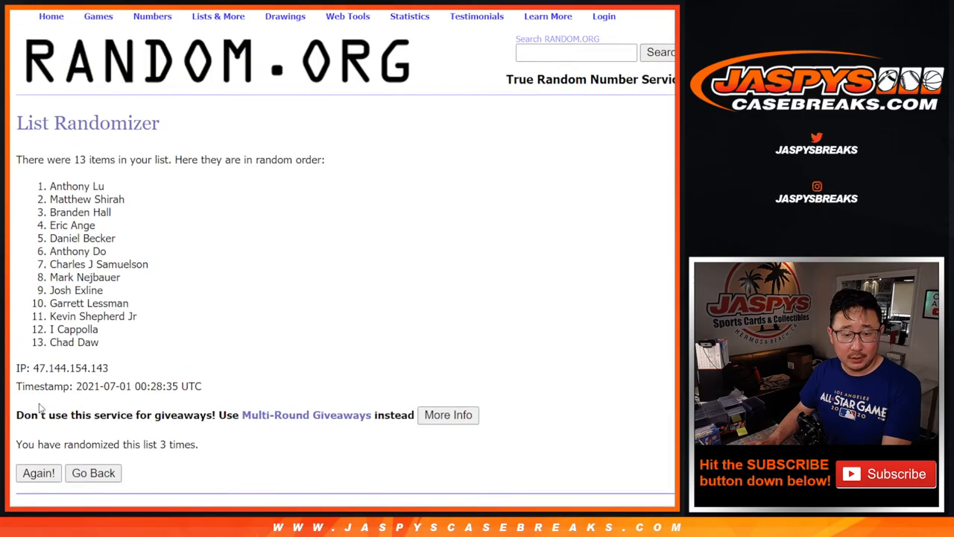
{"action": "left_click", "coordinate": [38, 472]}
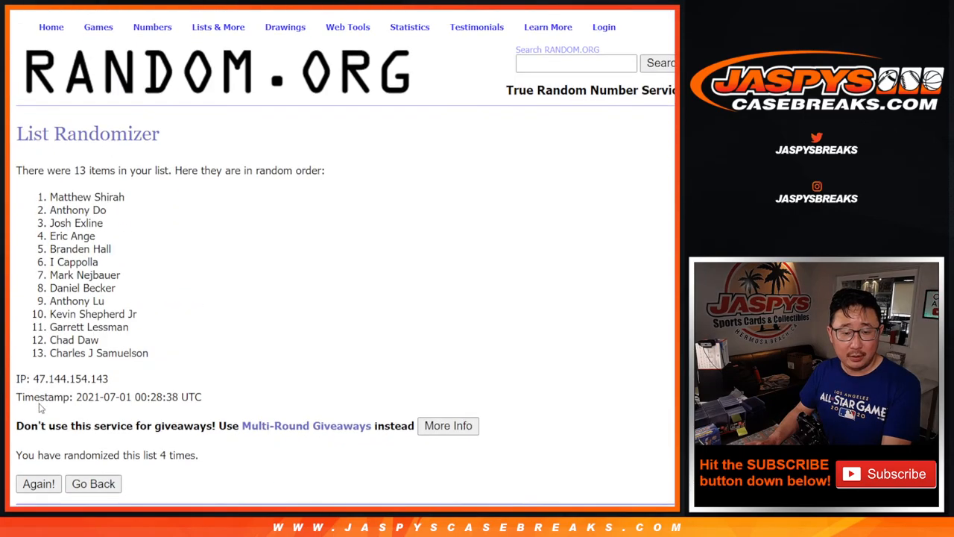
{"action": "left_click", "coordinate": [38, 483]}
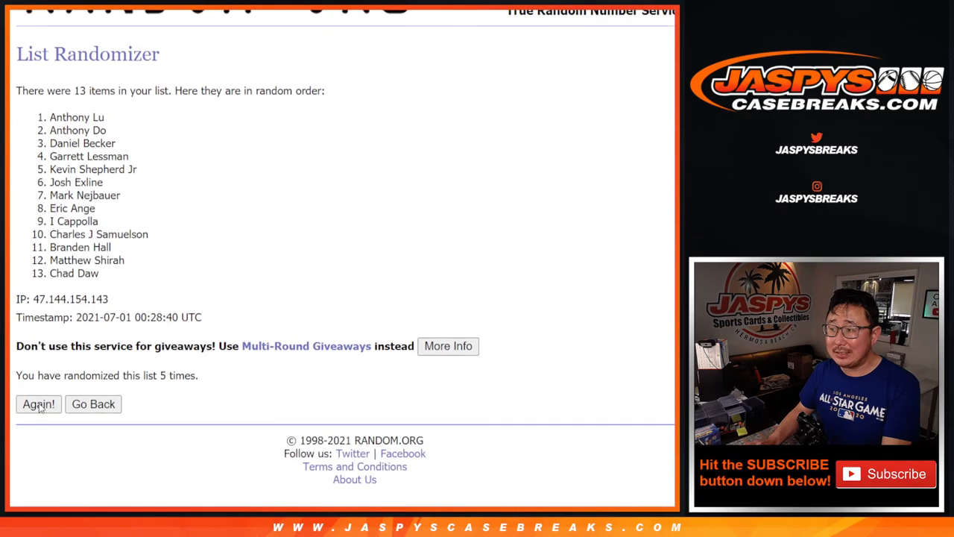
{"action": "left_click", "coordinate": [38, 403]}
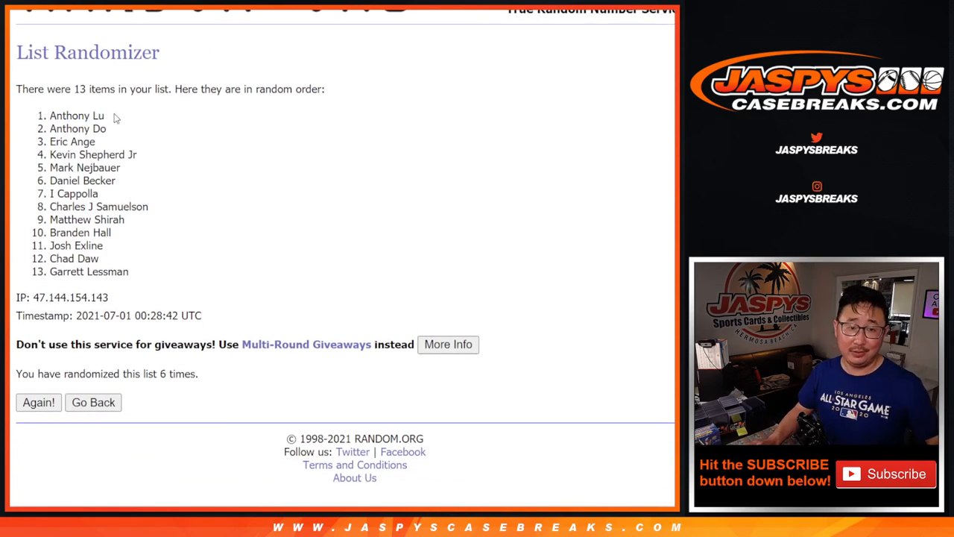
{"action": "double_click", "coordinate": [77, 115]}
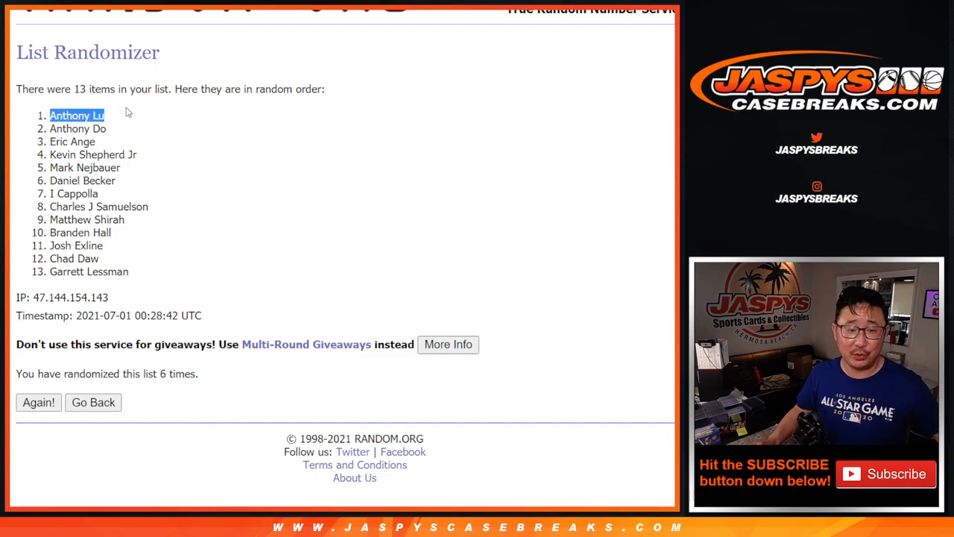
{"action": "mouse_move", "coordinate": [170, 121]}
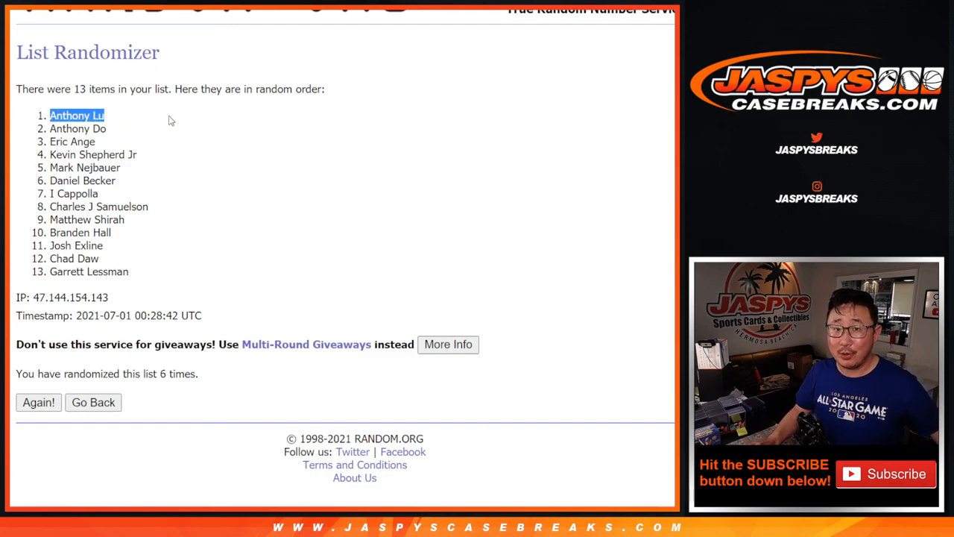